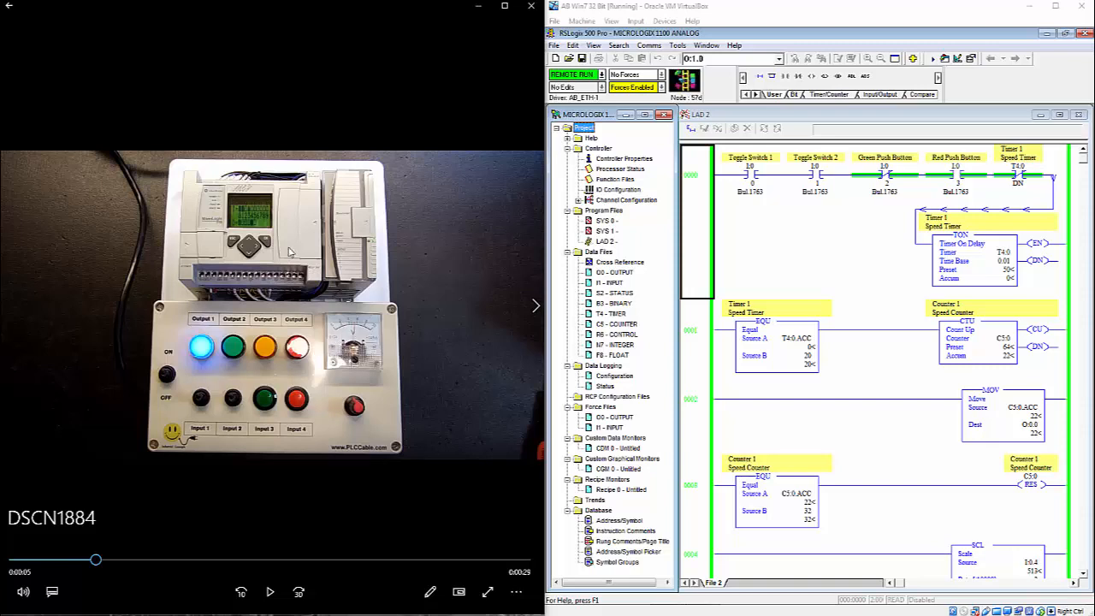
pyautogui.moveTo(305, 248)
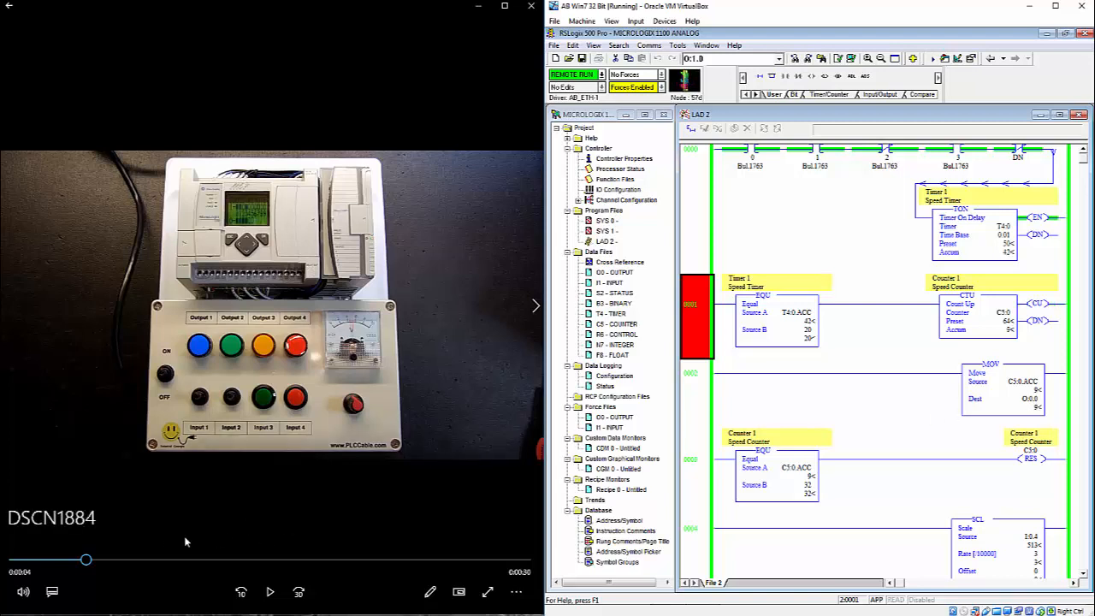
# - Show the O0 output data file table with its live output bits
pyautogui.click(272, 592)
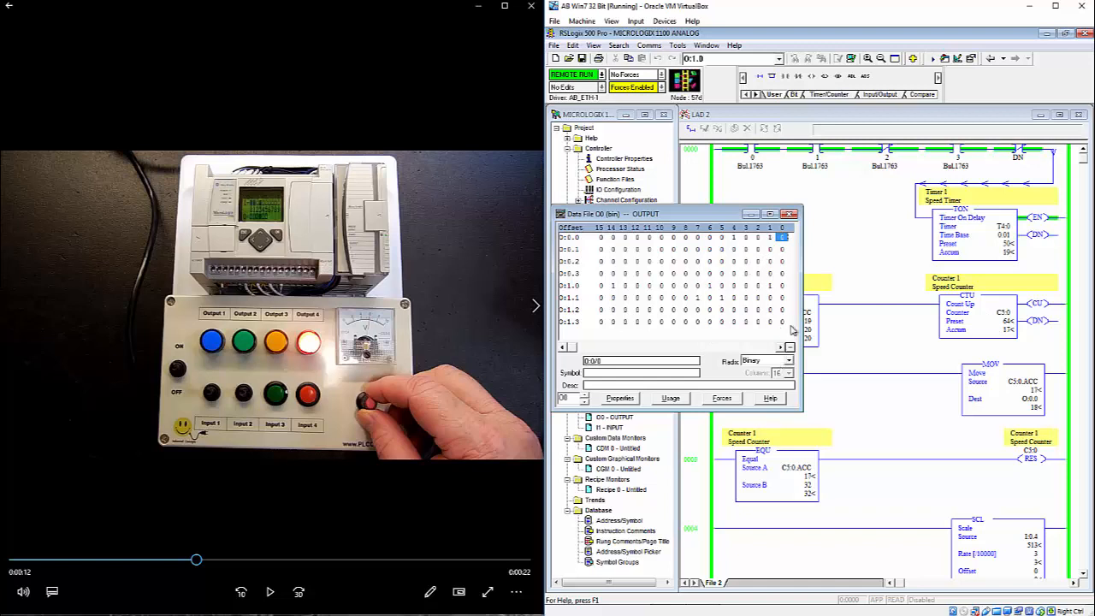
# - Switch the O0 output table Radix from Binary to Decimal
pyautogui.click(790, 360)
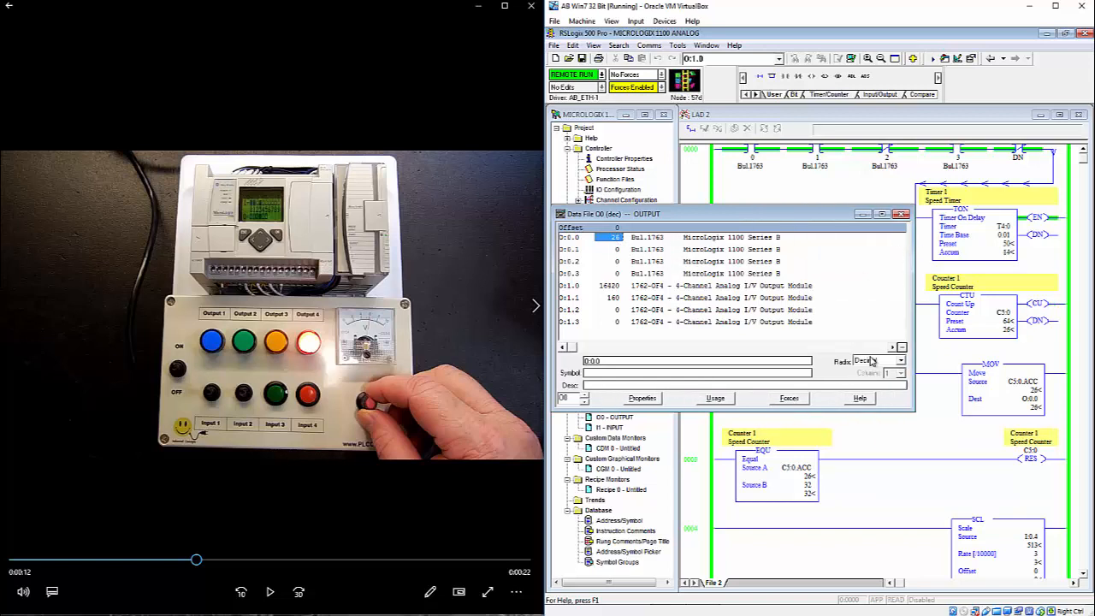
# - Toggle the O0 output table Radix between Binary and Decimal, leaving it on Binary
pyautogui.click(896, 358)
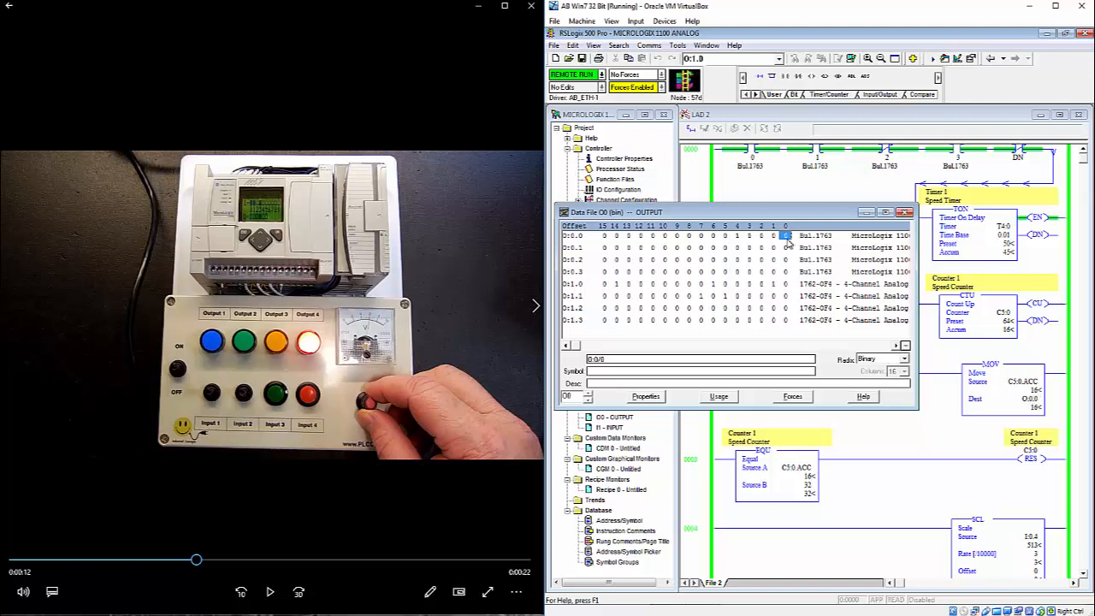
pyautogui.click(900, 360)
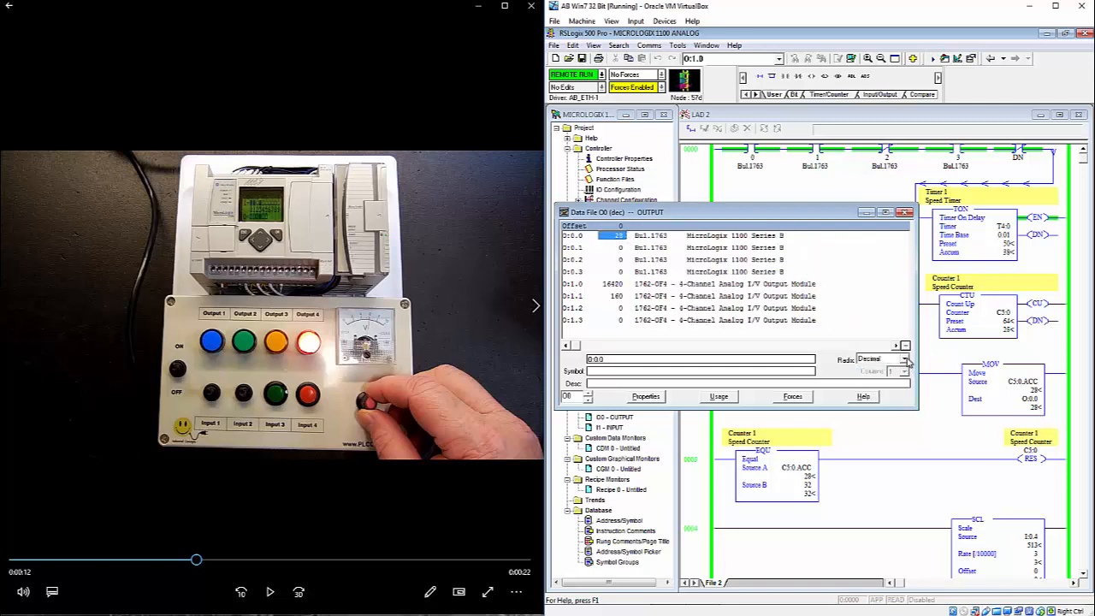
pyautogui.click(904, 359)
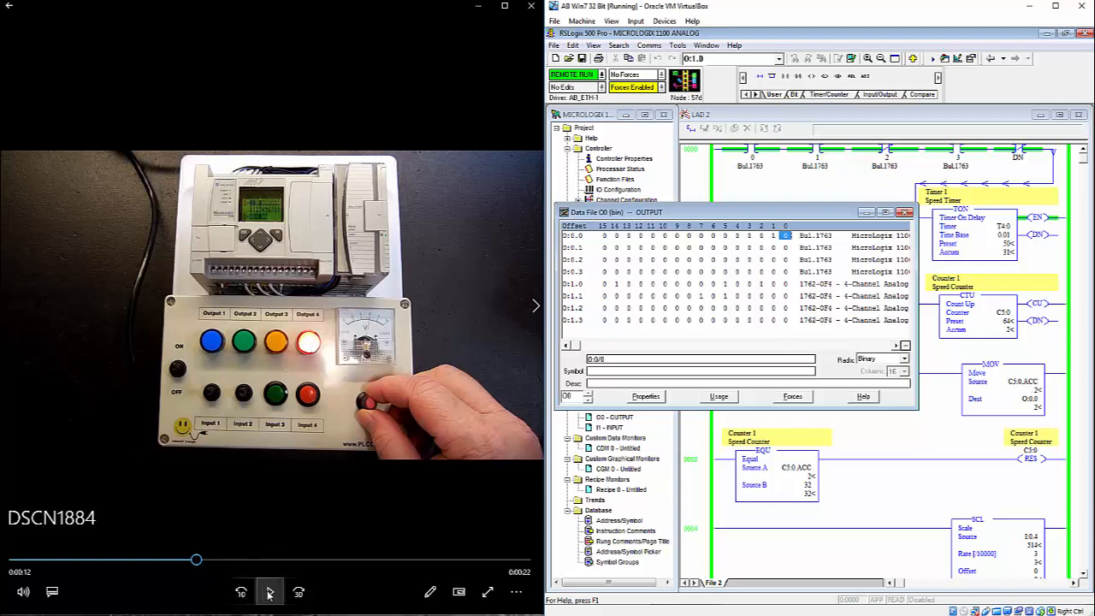
pyautogui.click(271, 592)
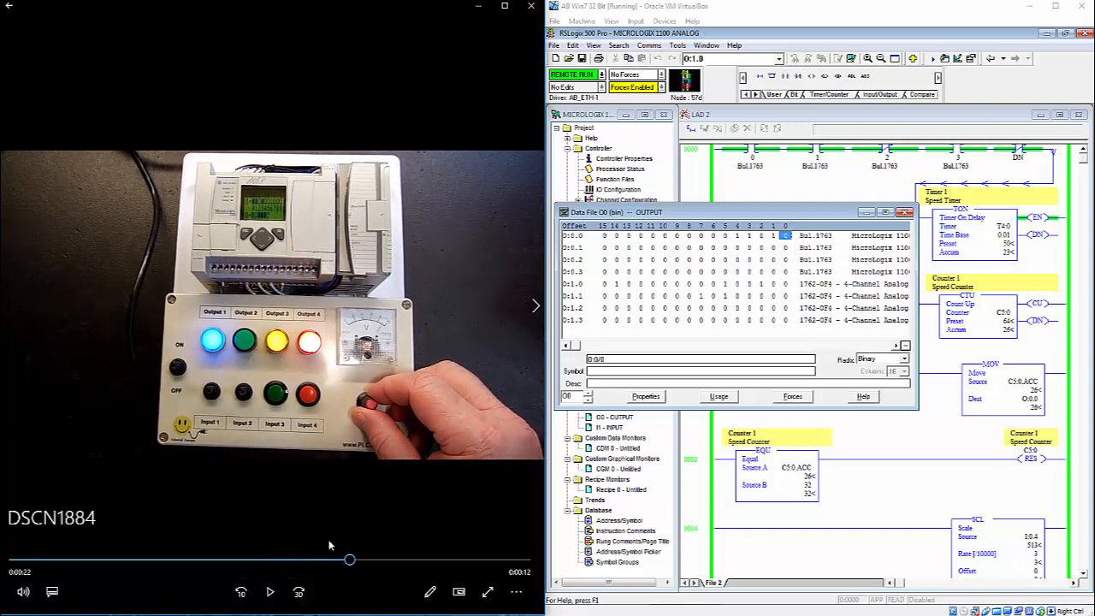
pyautogui.moveTo(349, 560); pyautogui.dragTo(108, 560)
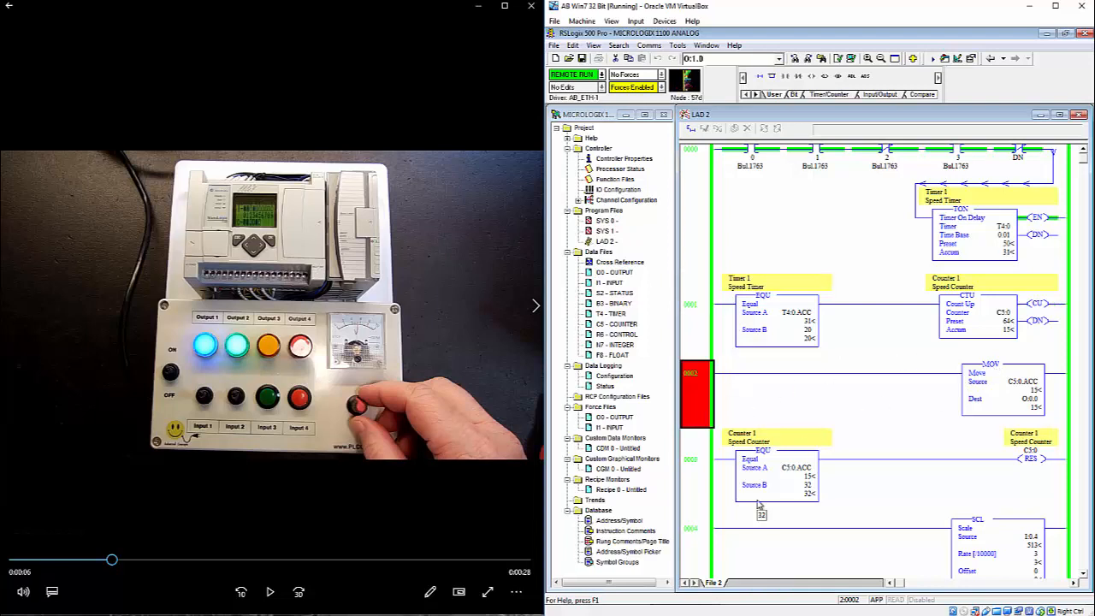
pyautogui.scroll(-3)
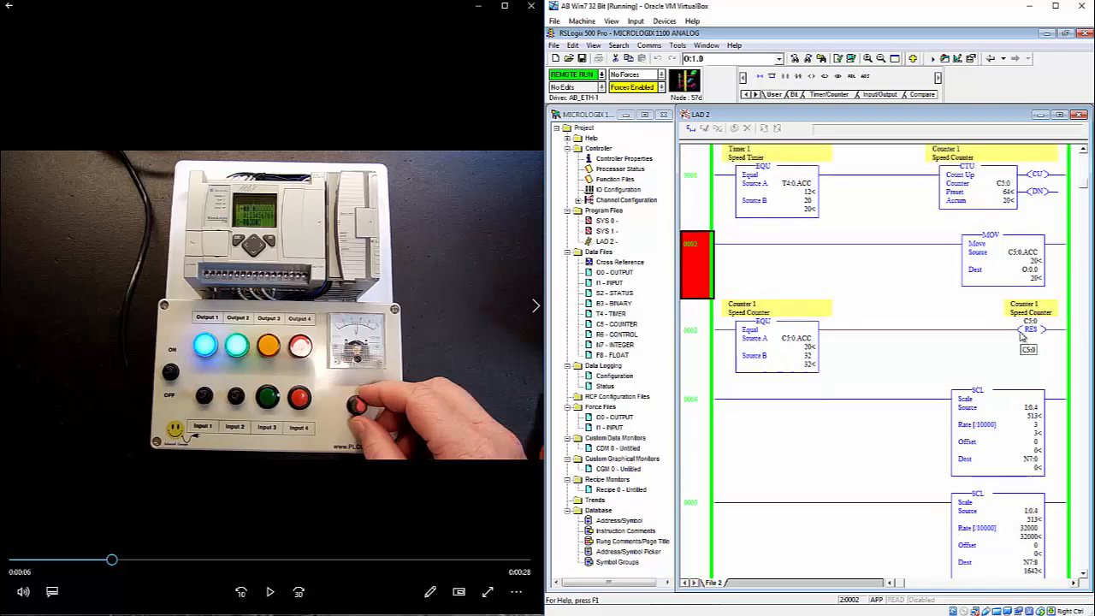
pyautogui.scroll(-3)
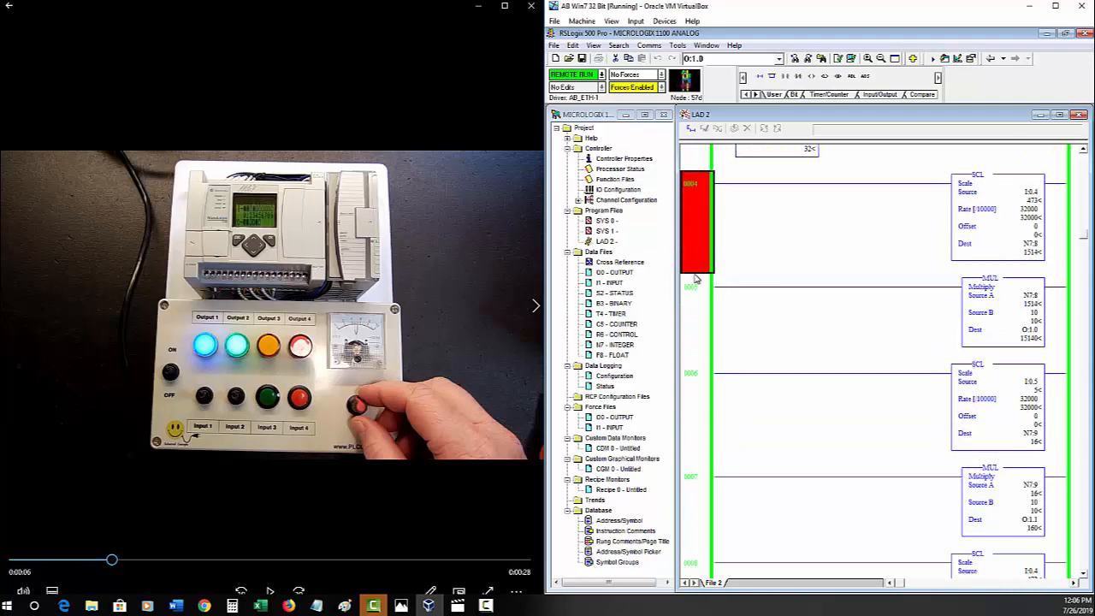
pyautogui.moveTo(704, 291)
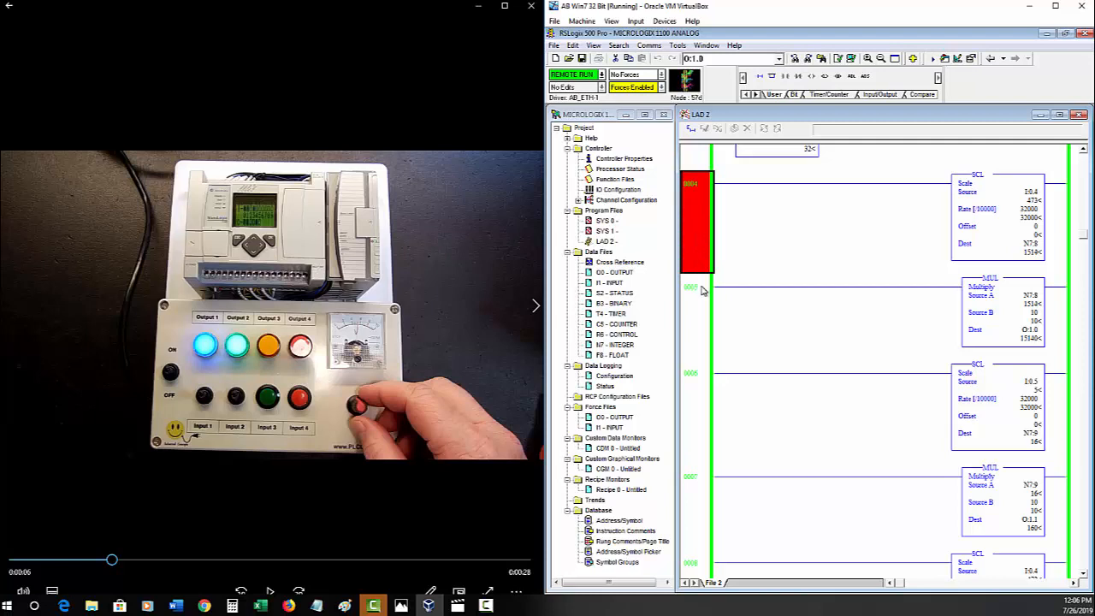
pyautogui.moveTo(829, 198)
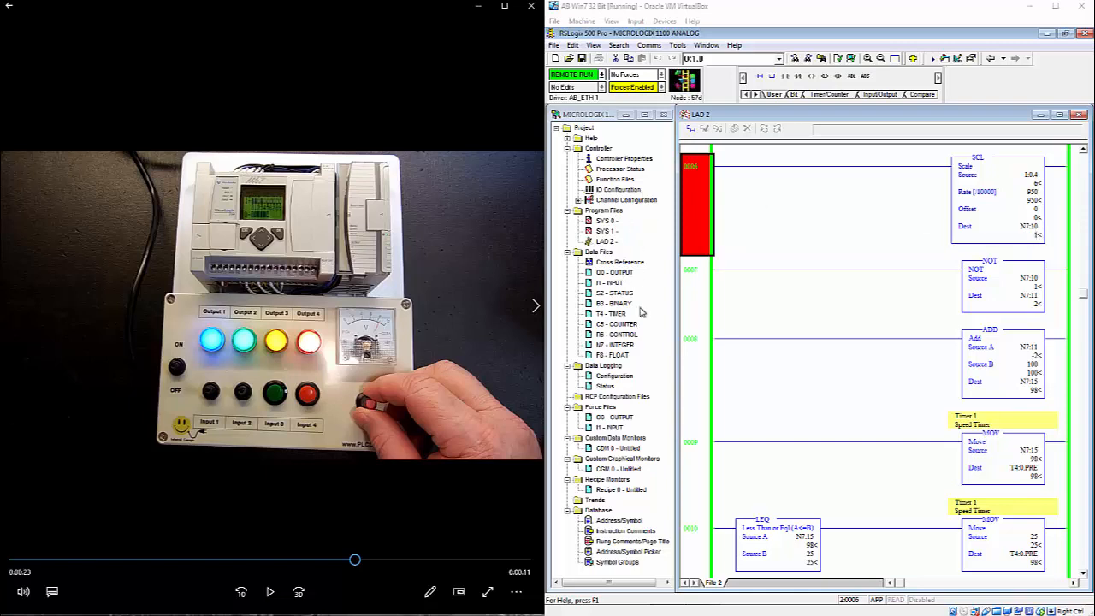
# - Show the N7 integer data table and inspect the live value at N7:10
pyautogui.click(615, 342)
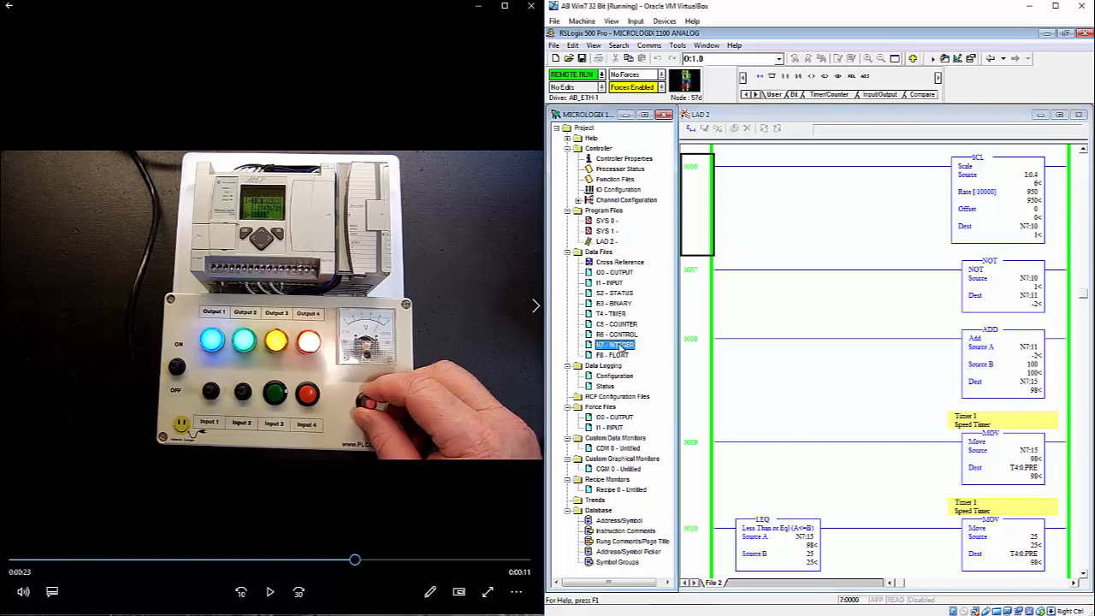
pyautogui.doubleClick(614, 344)
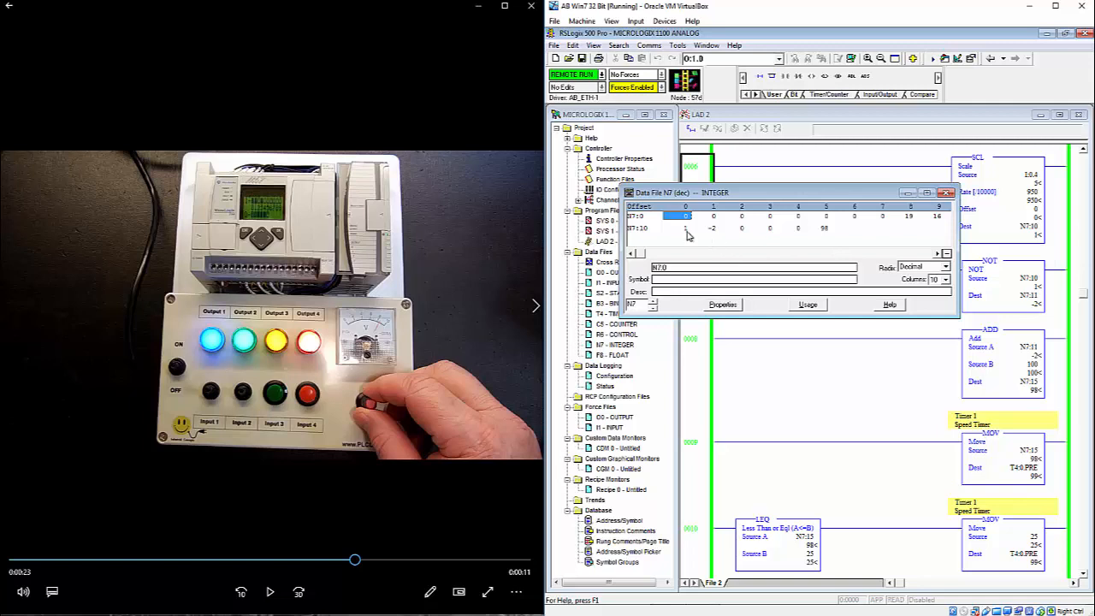
pyautogui.click(684, 230)
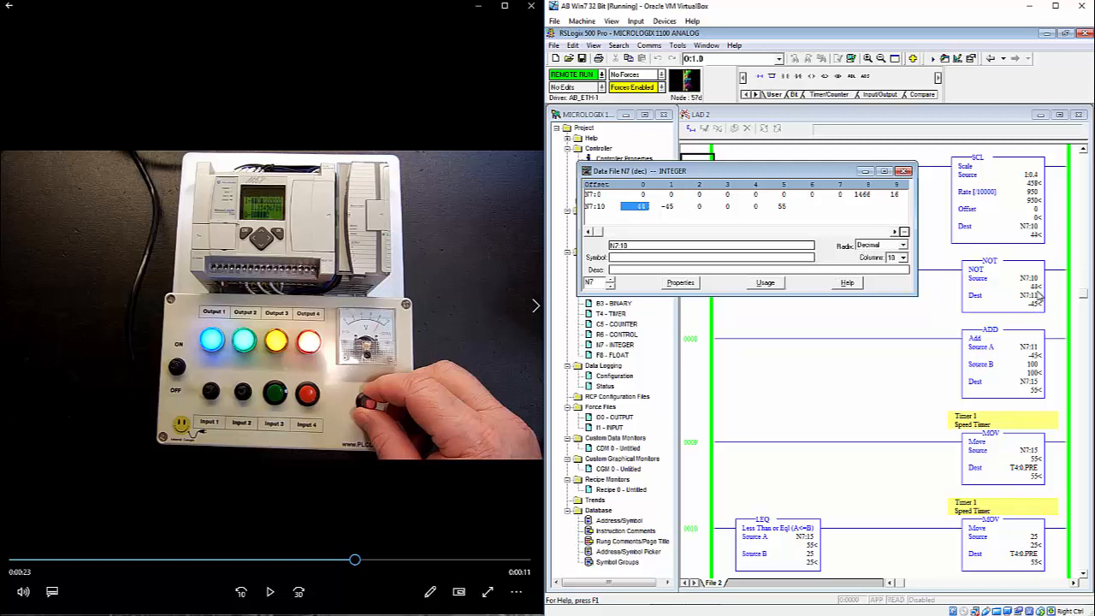
# - Check the Radix number format for the N7 integer values before returning to LAD 2
pyautogui.click(903, 247)
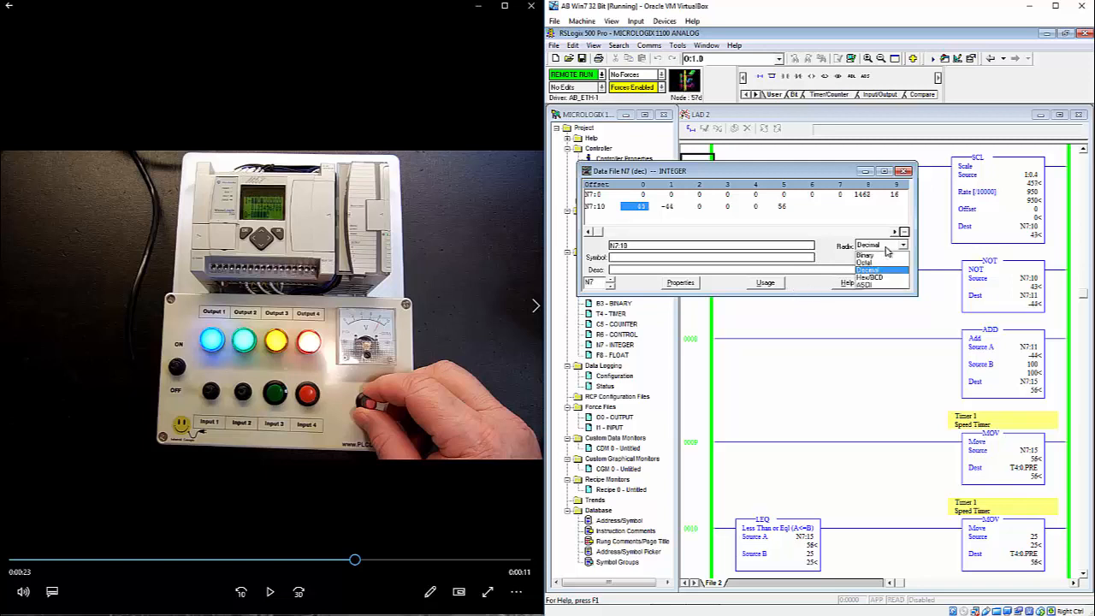
pyautogui.click(874, 262)
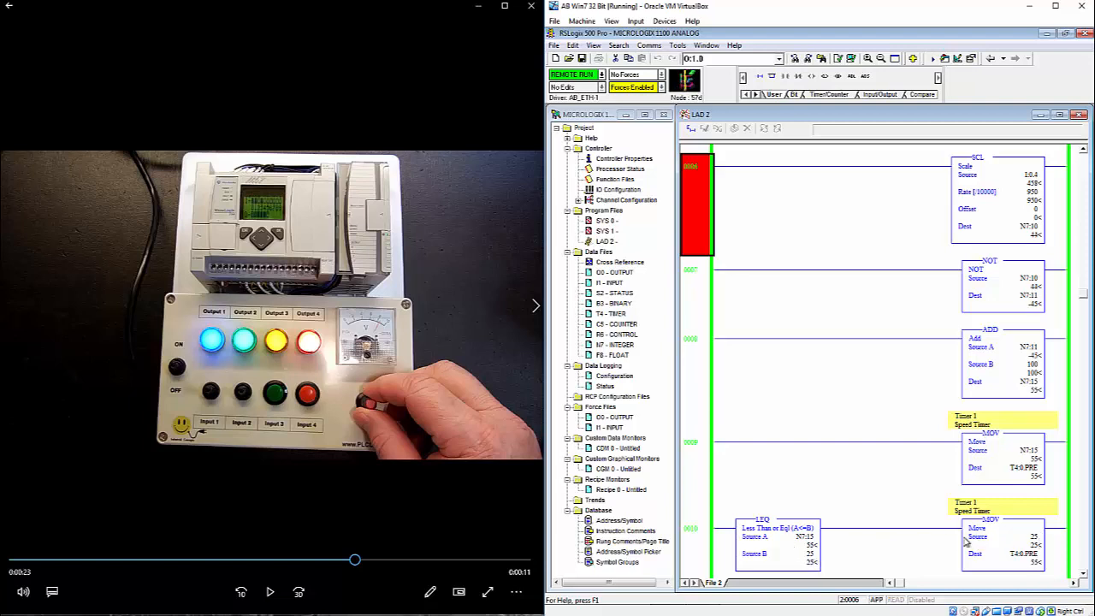
# - Scroll LAD 2 to rung 0000 with the toggle switch, push button and speed timer rungs
pyautogui.scroll(-3)
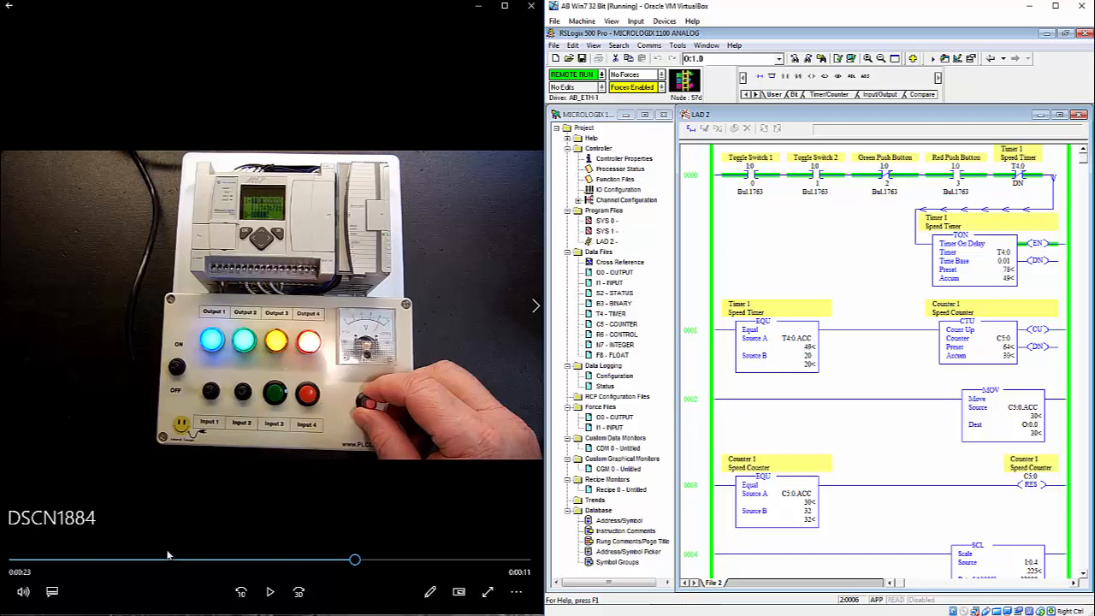
# - Rewind the trainer clip near its start and play it alongside the ladder
pyautogui.moveTo(356, 559); pyautogui.dragTo(163, 559)
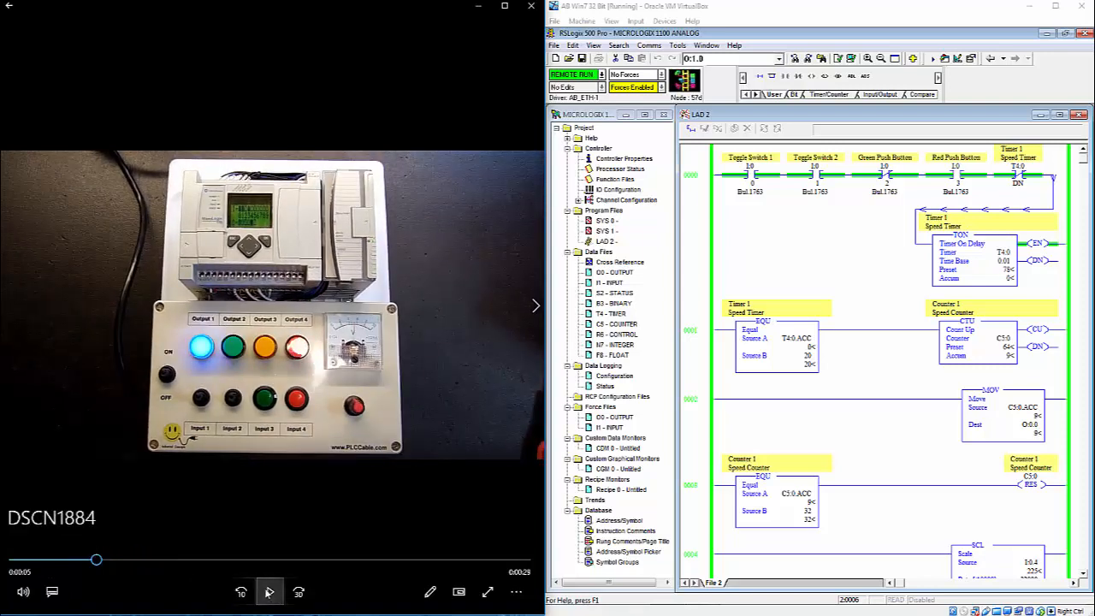
pyautogui.click(270, 593)
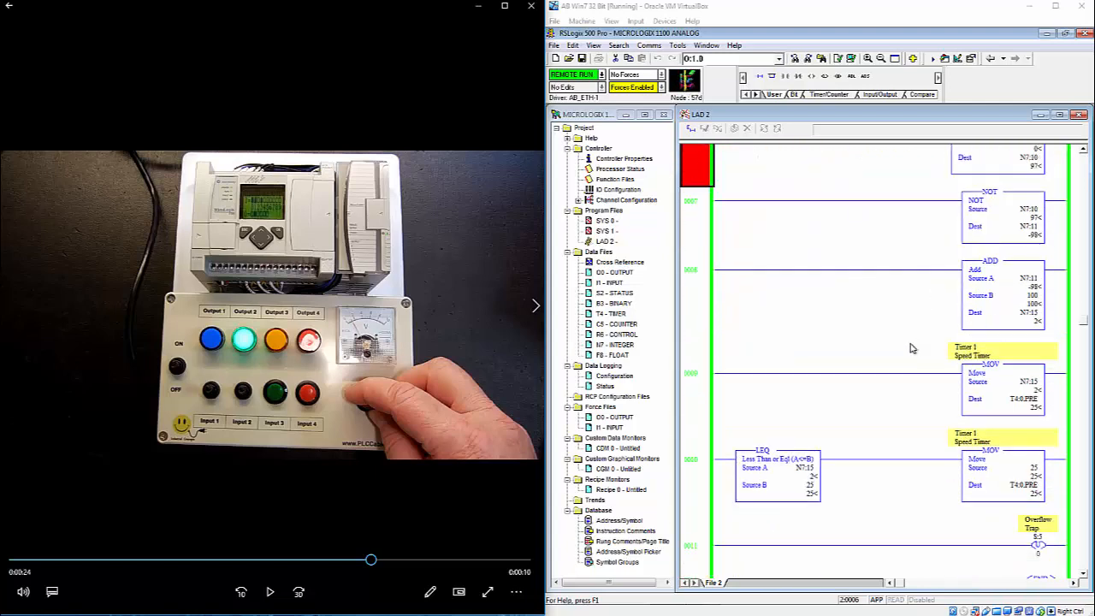
# - Scroll LAD 2 down to the EQU, SCL and MUL rungs with live values
pyautogui.scroll(-3)
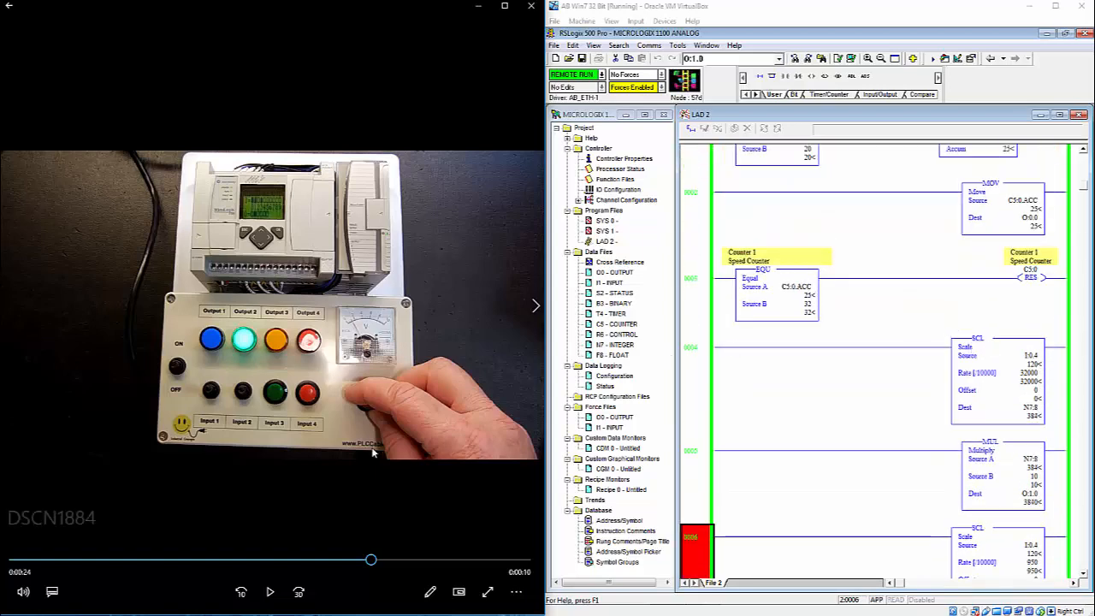
pyautogui.click(272, 592)
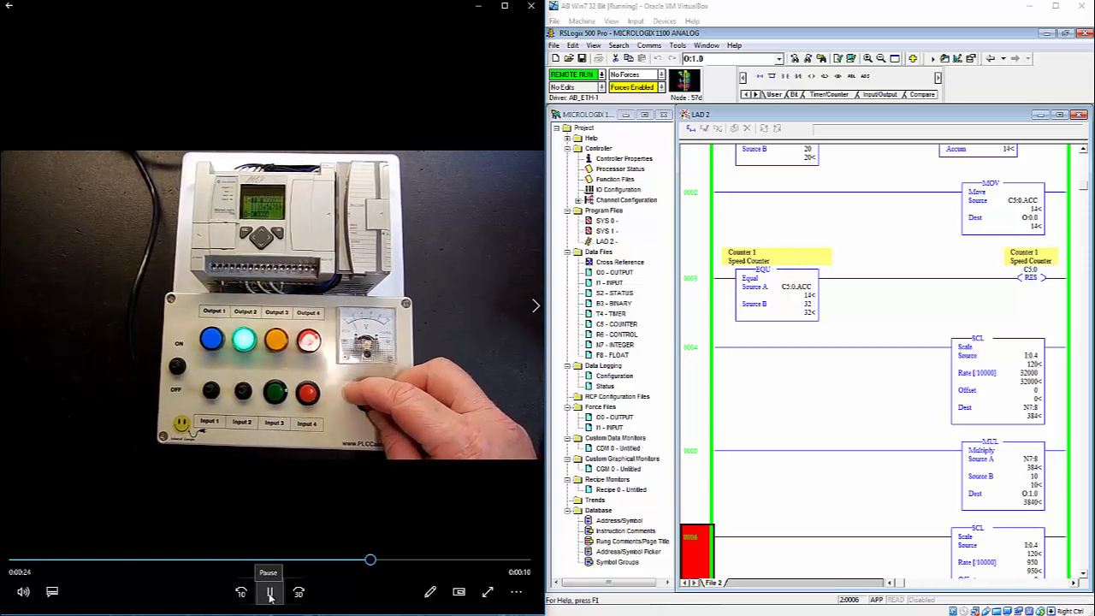
pyautogui.click(272, 592)
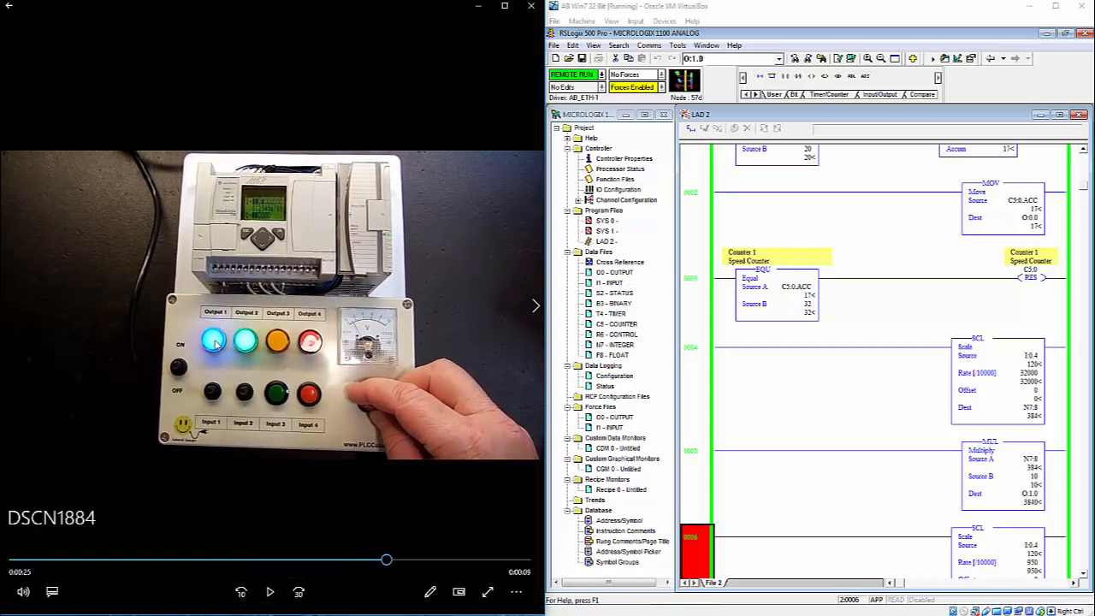